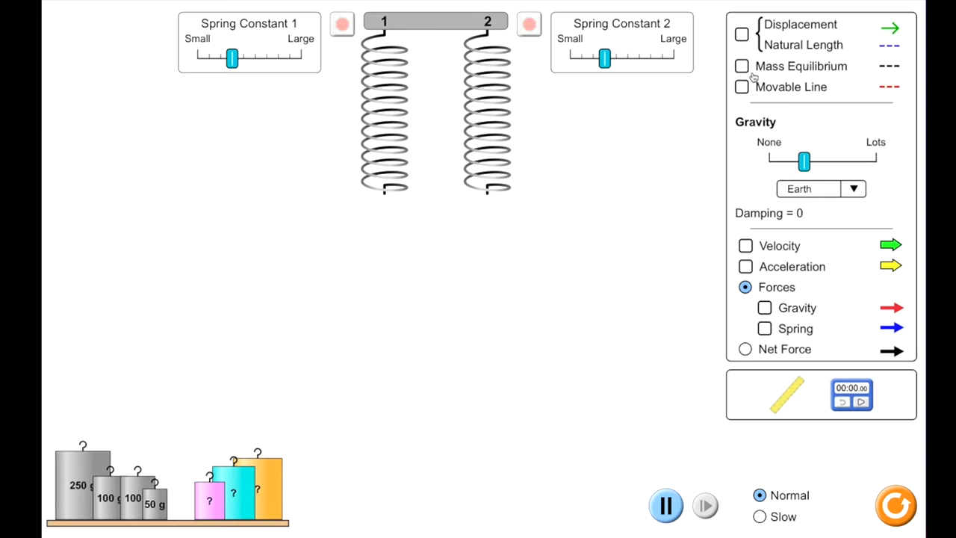
Hang the cyan mass on spring 2 and the pink mass on spring 1, then run in slow motion
left_click_drag(233, 485, 397, 275)
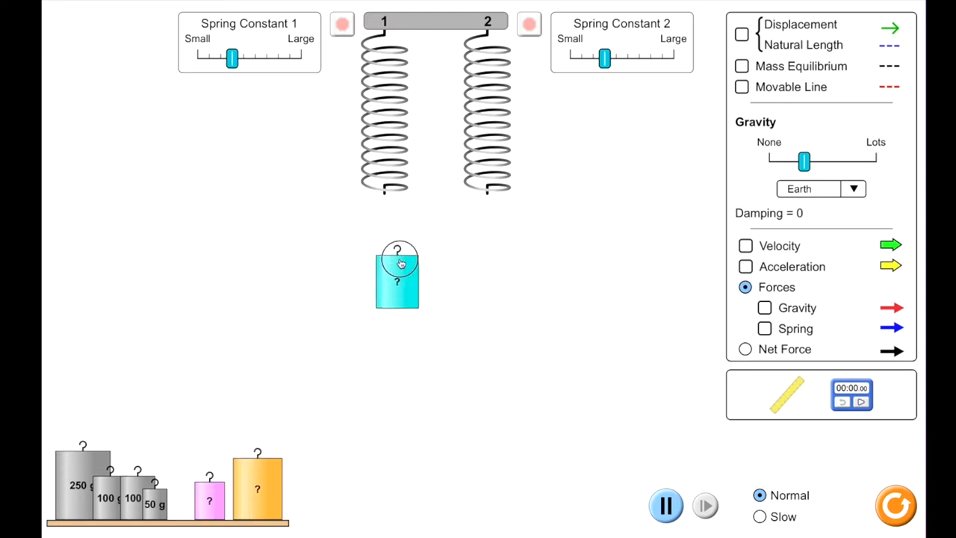
left_click_drag(397, 274, 487, 221)
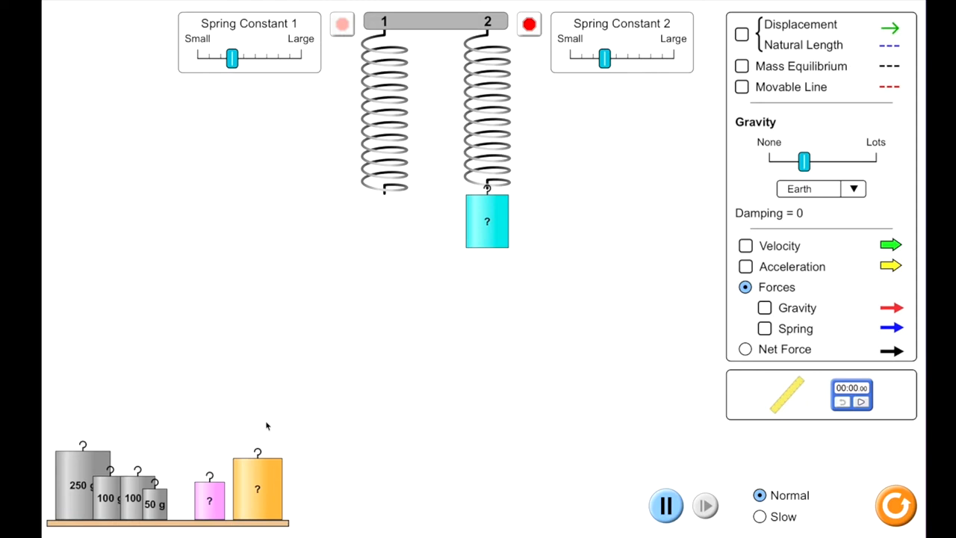
left_click_drag(209, 500, 384, 291)
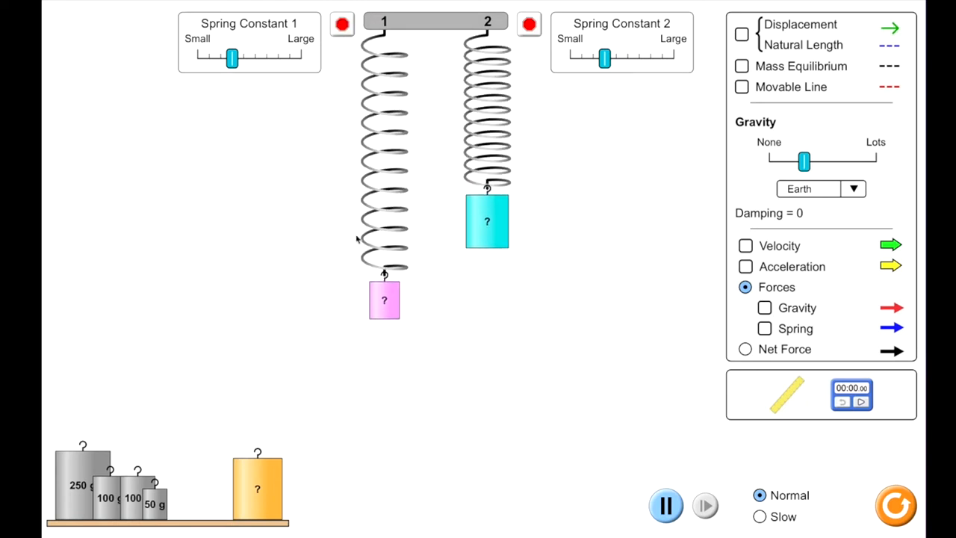
left_click(757, 517)
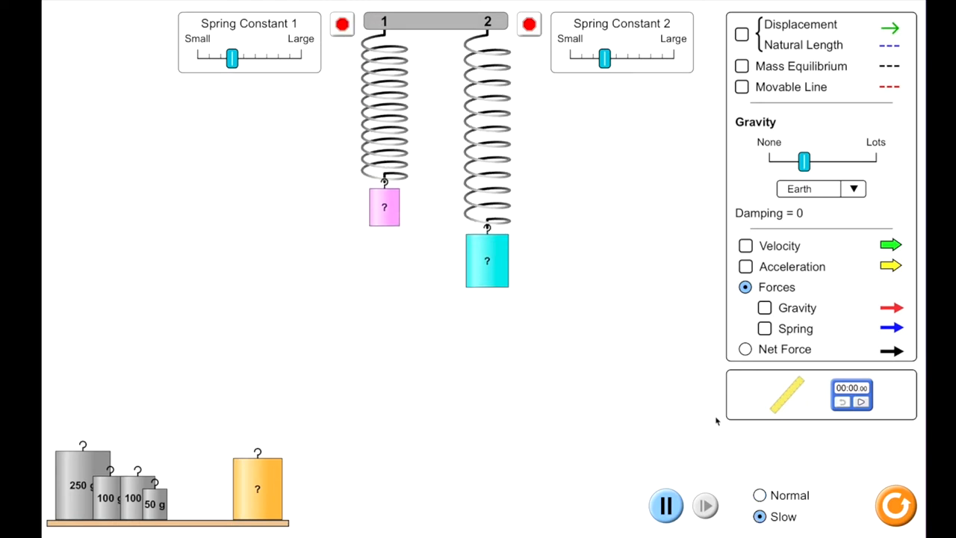
Show the movable line, displacement and equilibrium markers, soften spring 2, and display acceleration and velocity arrows
left_click(740, 86)
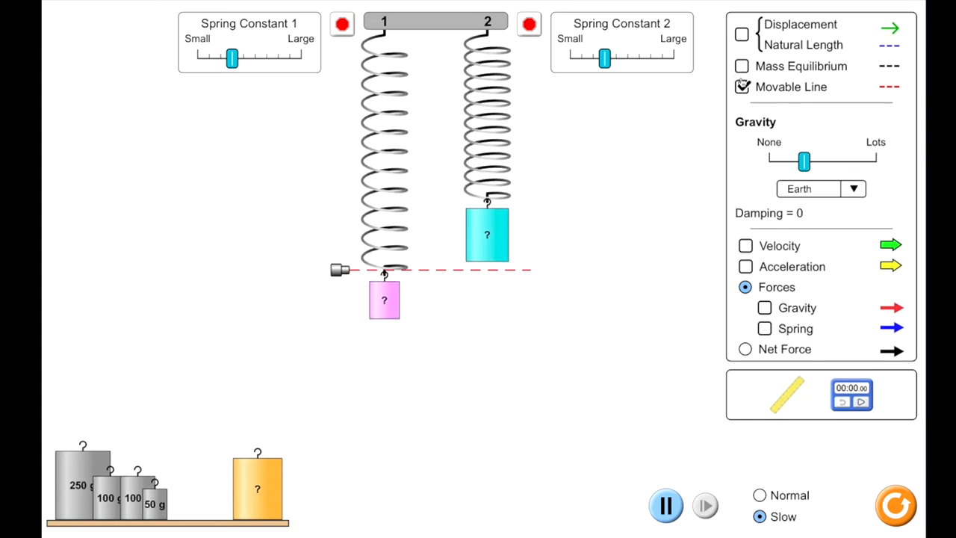
left_click(741, 65)
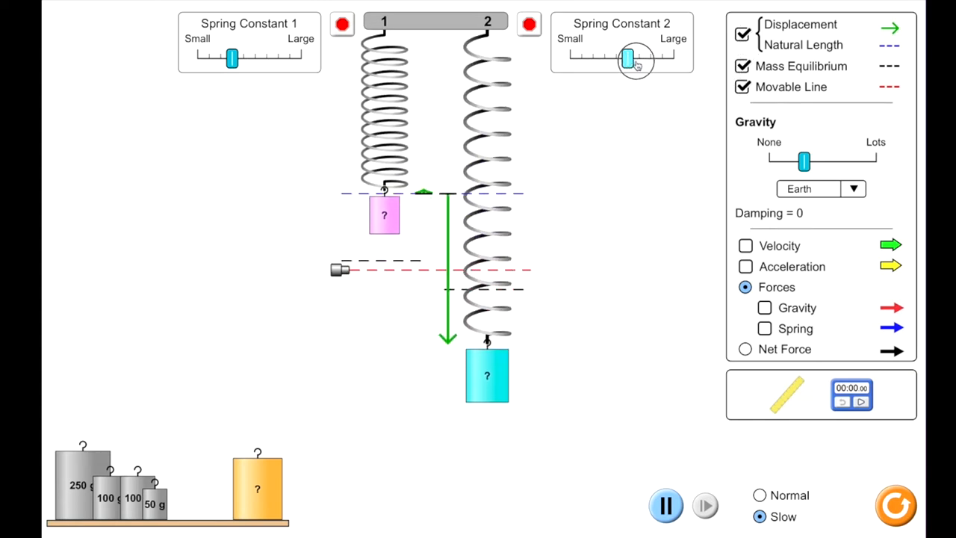
left_click_drag(630, 58, 580, 61)
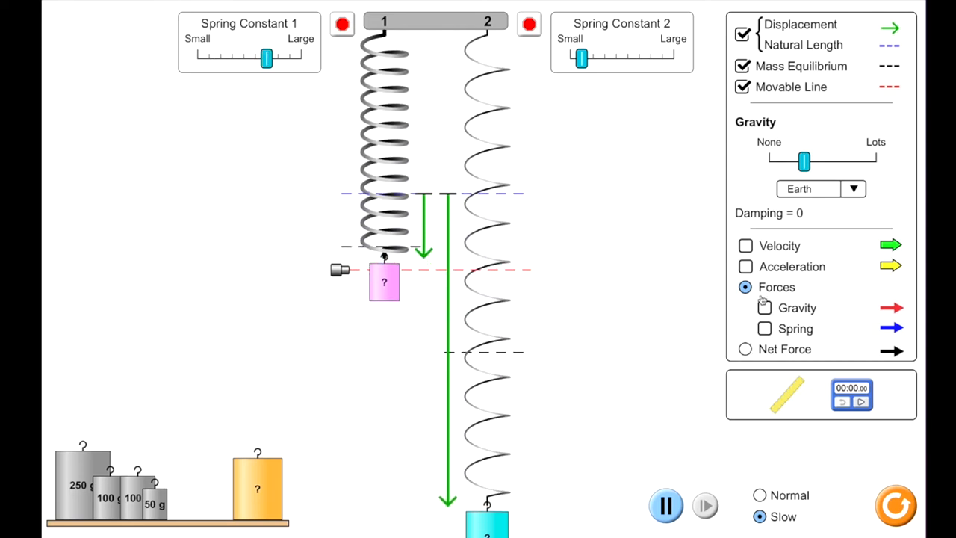
left_click(745, 266)
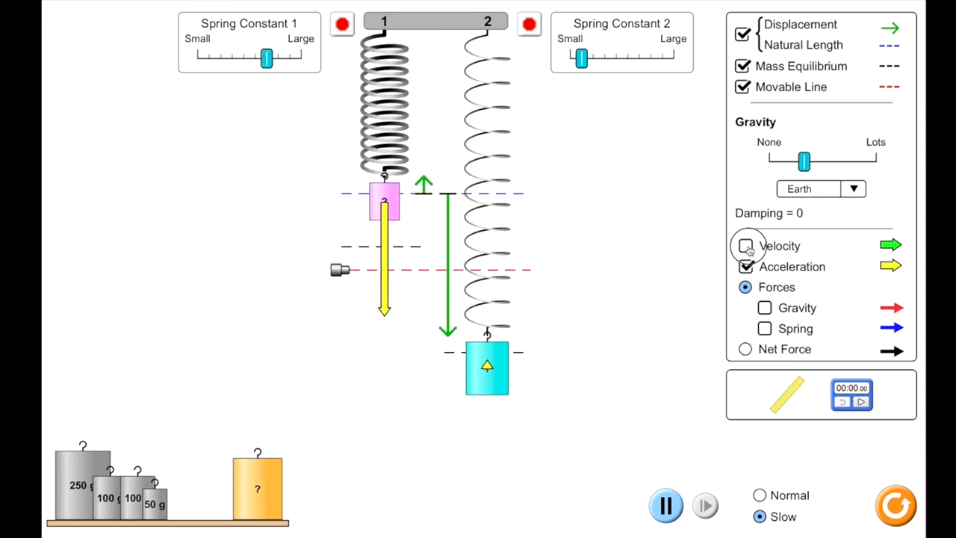
left_click(743, 245)
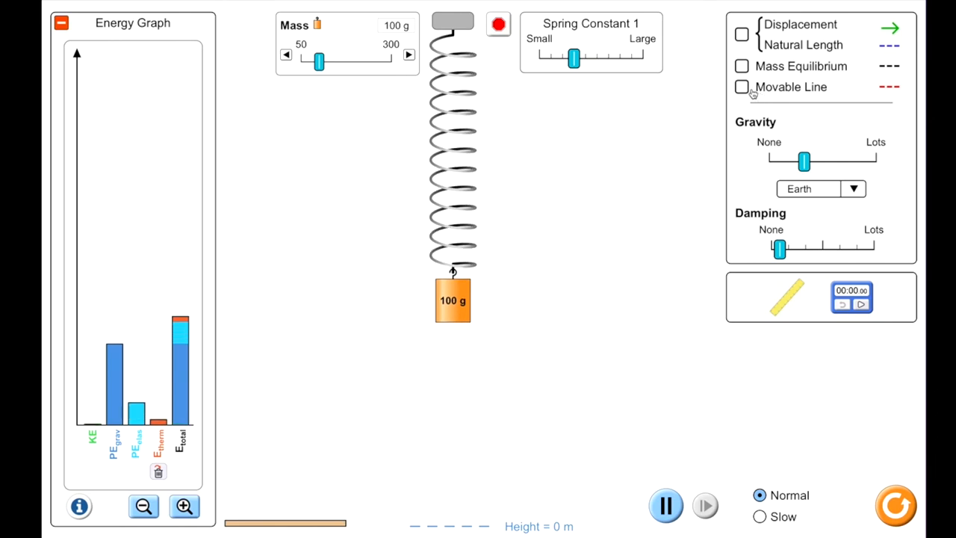
On the Energy screen show the movable line, equilibrium and displacement, and adjust damping up then back down
left_click(741, 86)
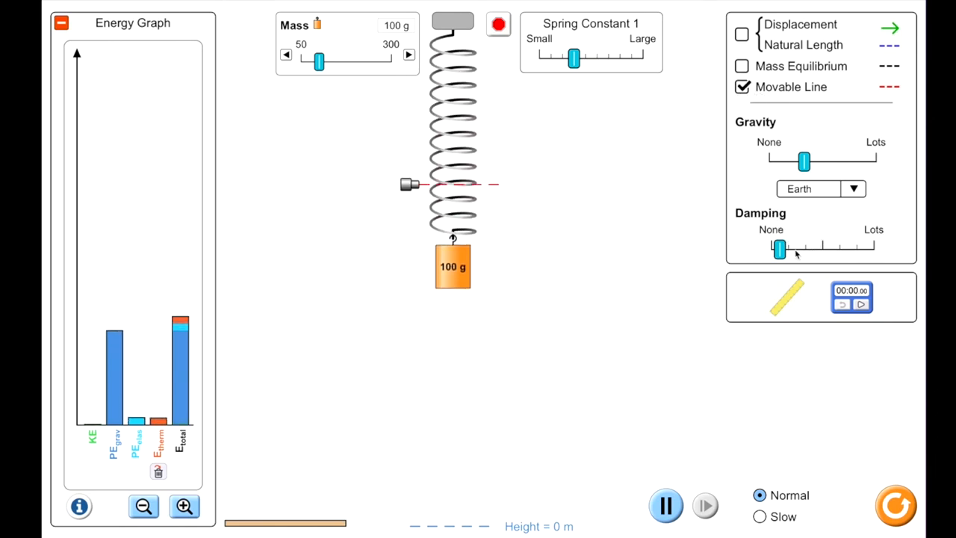
left_click_drag(779, 249, 830, 249)
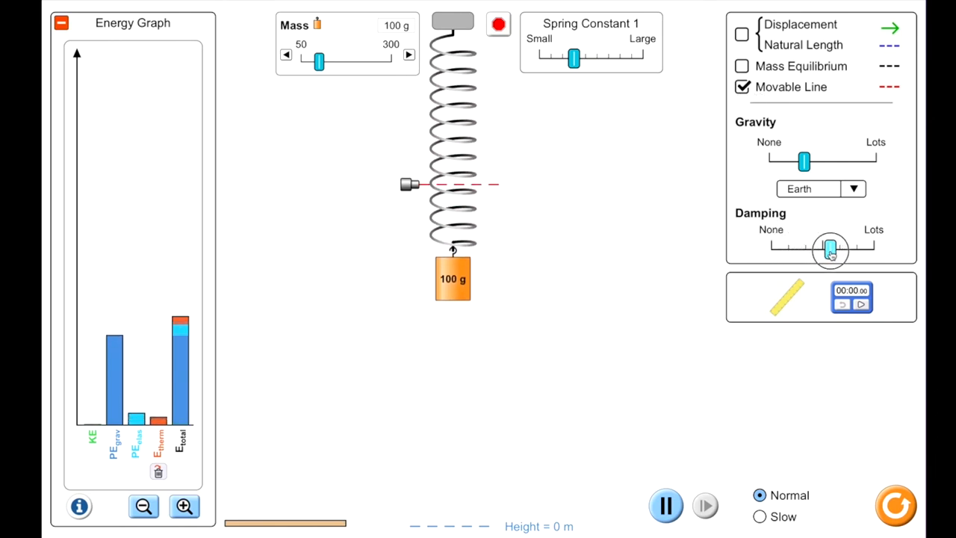
left_click(741, 65)
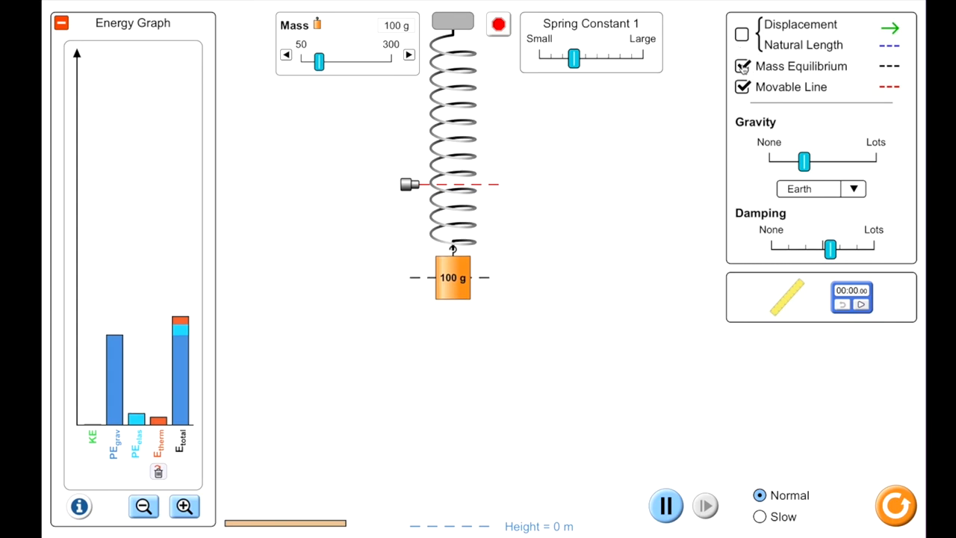
left_click(742, 35)
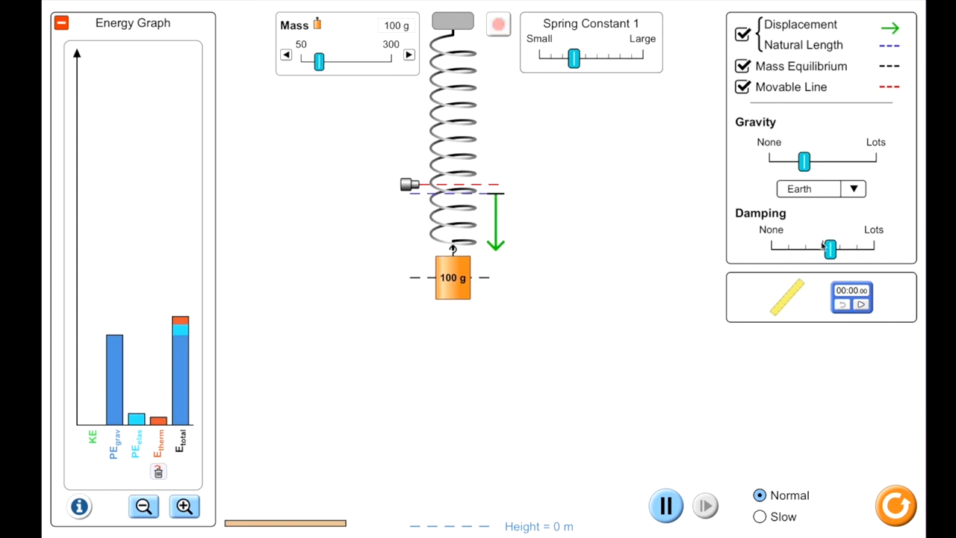
left_click_drag(829, 249, 779, 250)
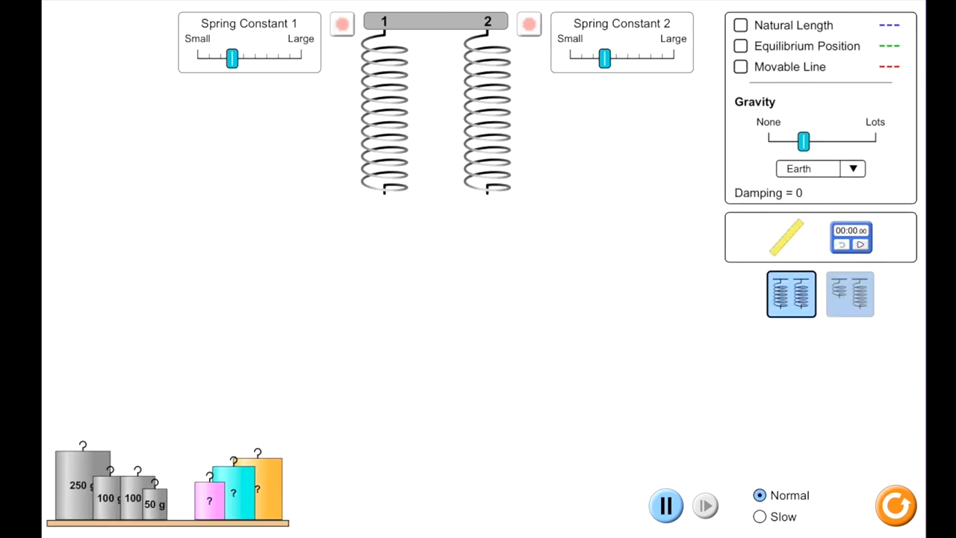
Back on the two-spring lab screen, carry the cyan mass up toward spring 2
left_click_drag(233, 486, 458, 242)
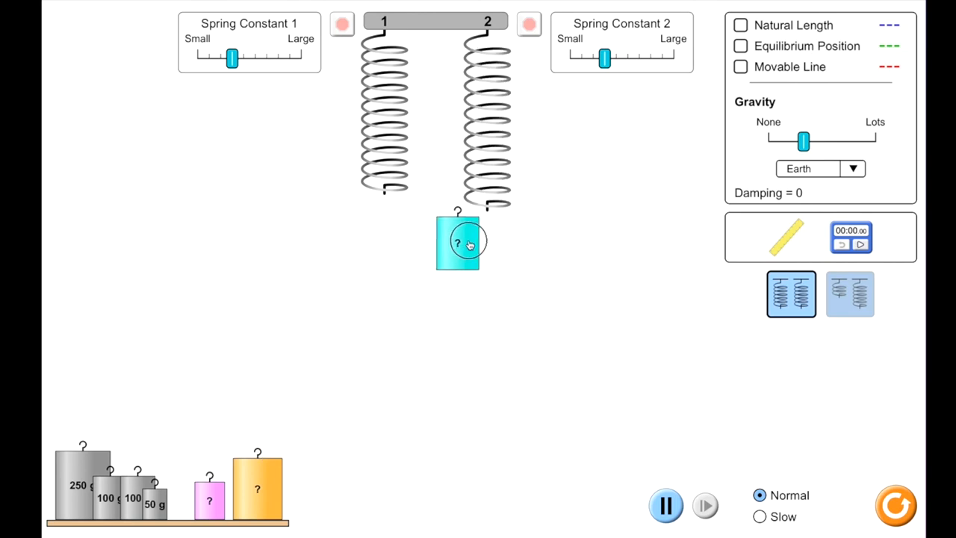